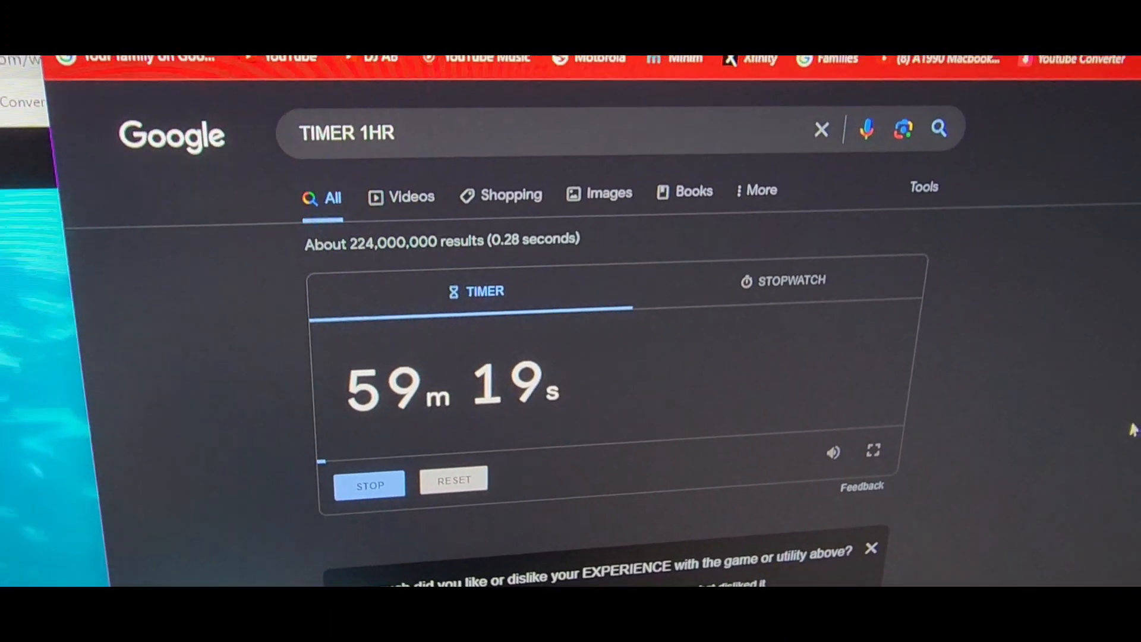
scroll("down", 3)
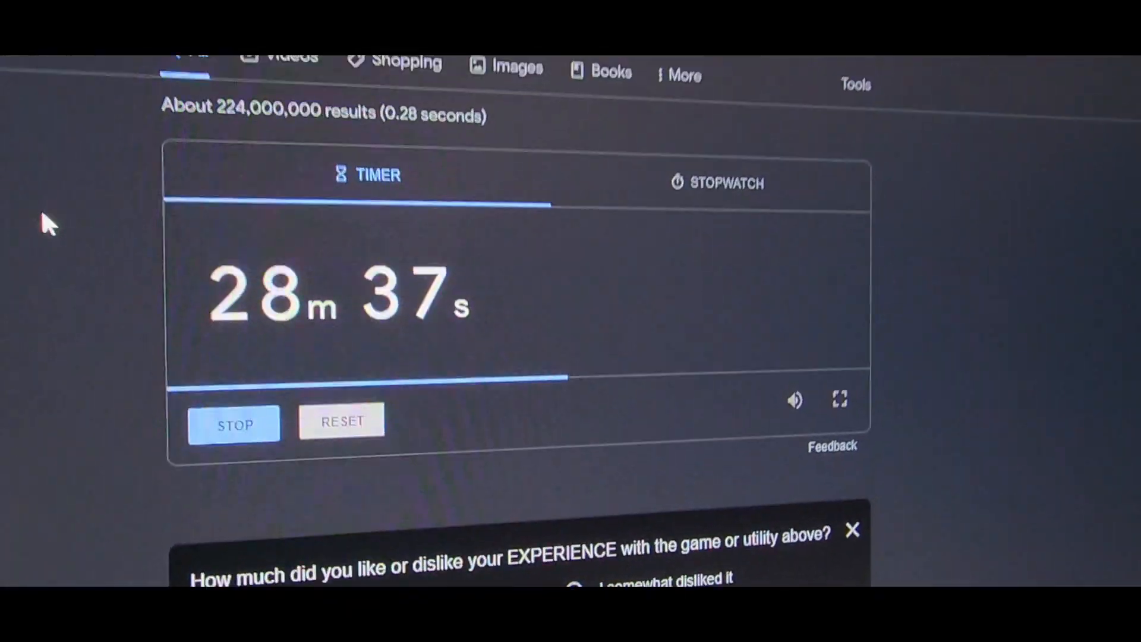